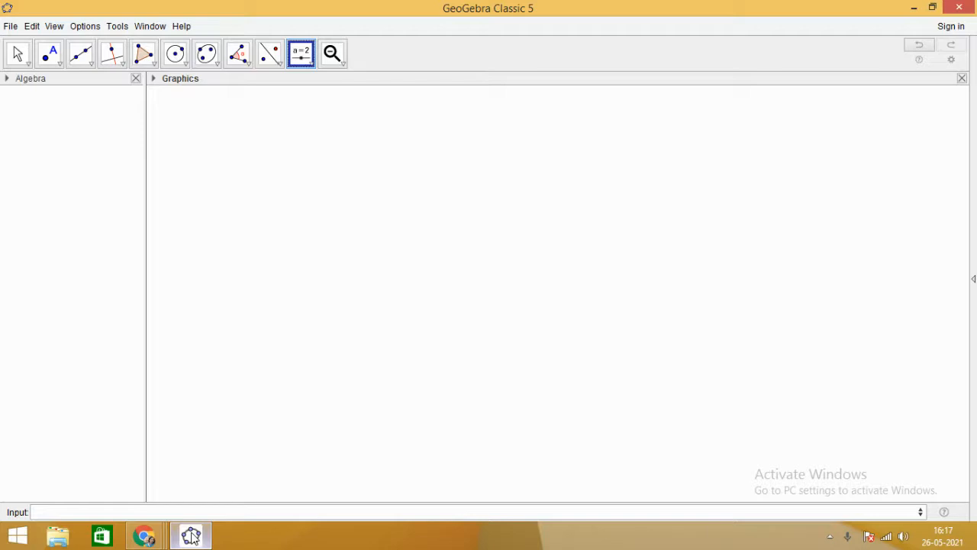
{"action": "mouse_move", "coordinate": [110, 101]}
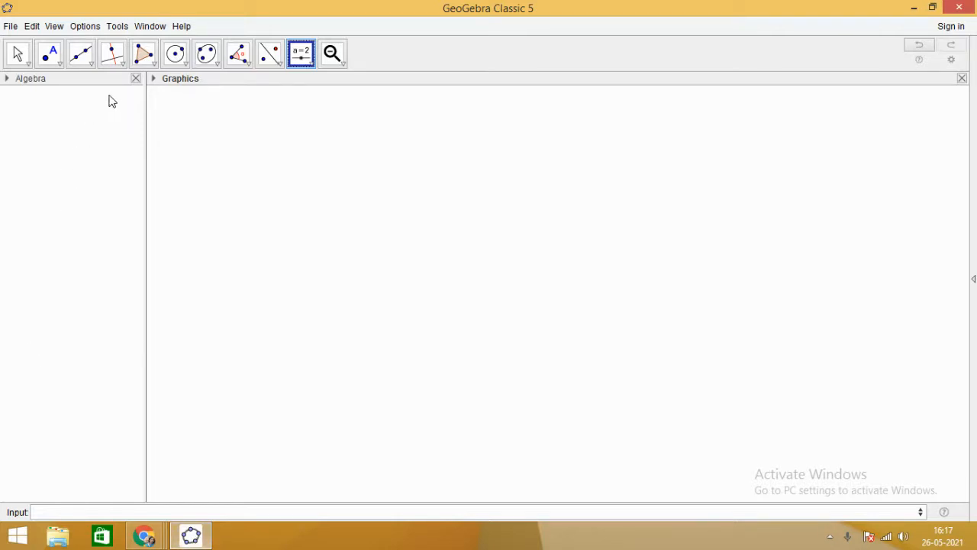
Choose the Polygon tool to draw triangle ABC.
{"action": "left_click", "coordinate": [148, 54]}
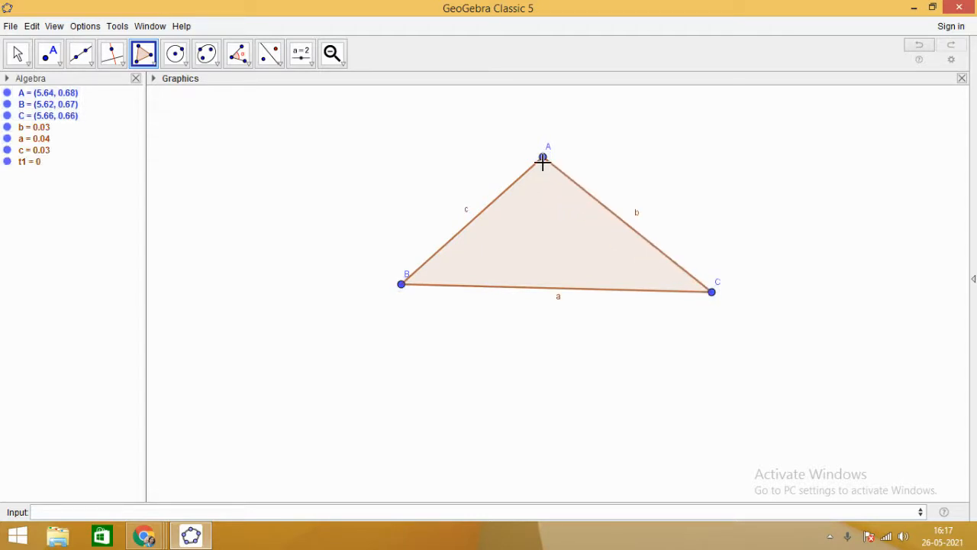
{"action": "mouse_move", "coordinate": [706, 294]}
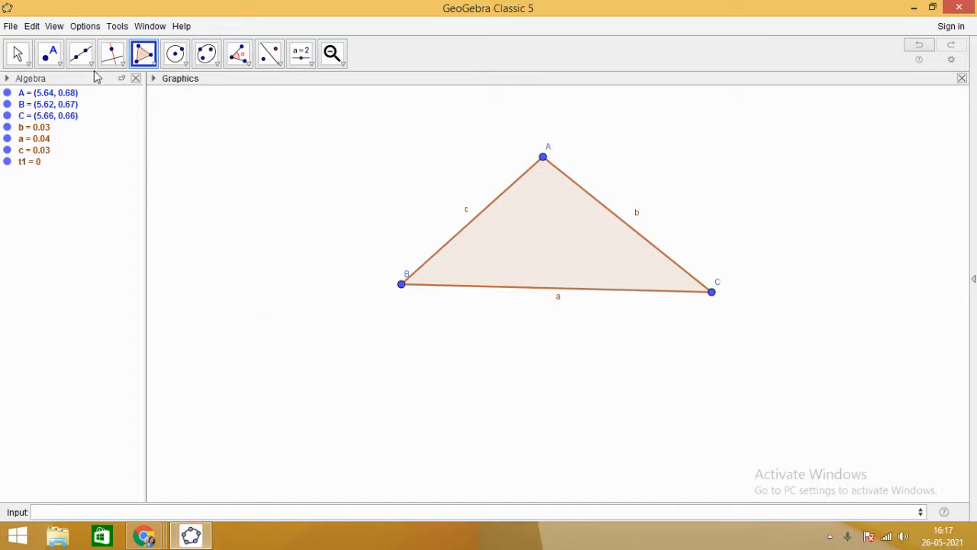
{"action": "mouse_move", "coordinate": [84, 52]}
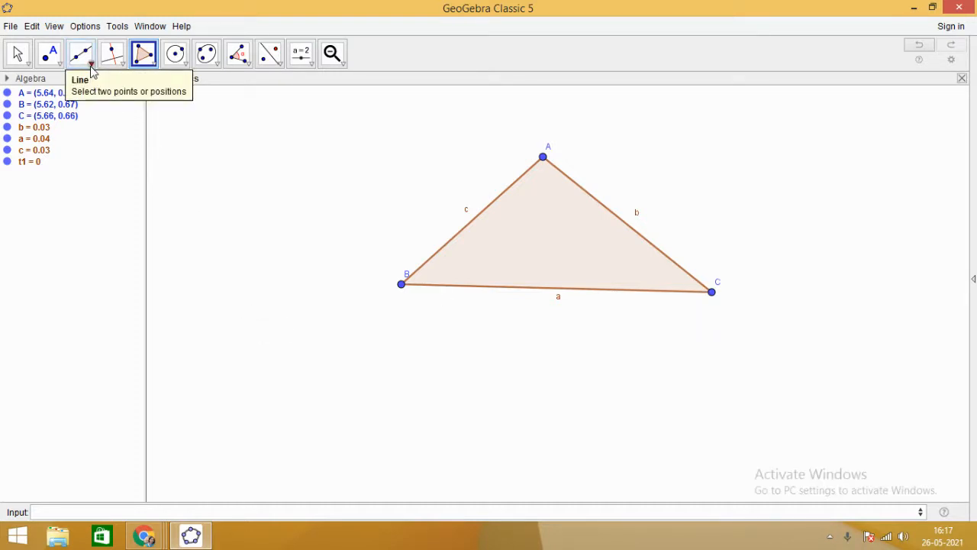
{"action": "mouse_move", "coordinate": [63, 51]}
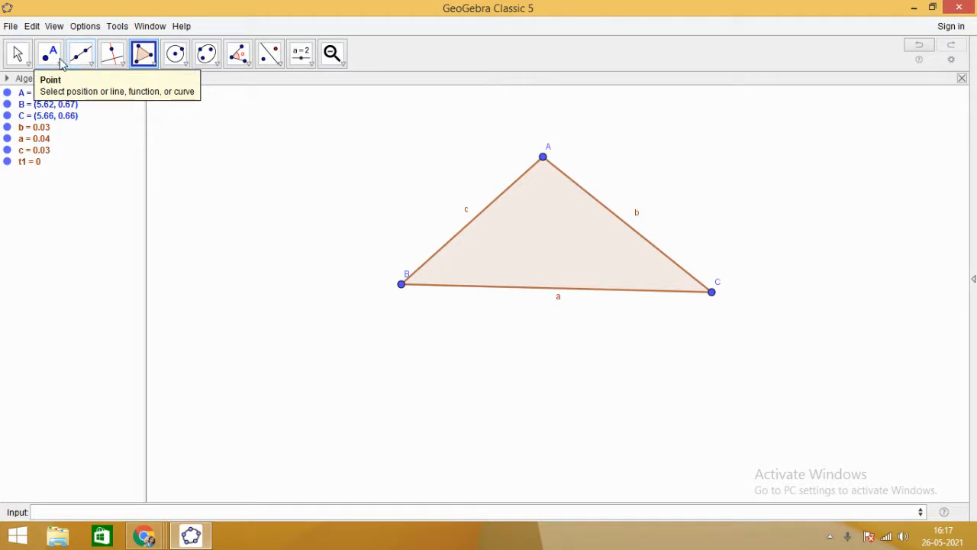
Choose the Midpoint or Center tool from the Point tools group.
{"action": "left_click", "coordinate": [57, 49]}
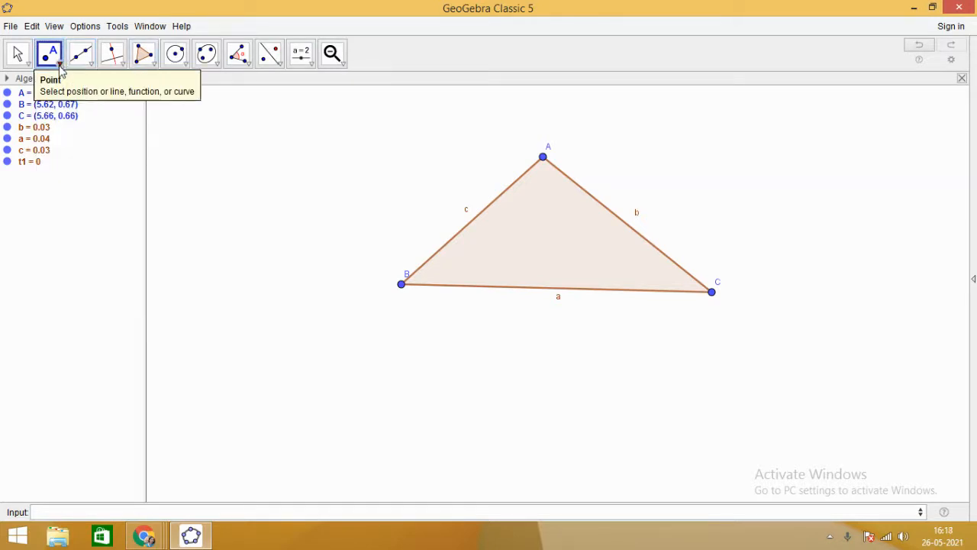
{"action": "left_click", "coordinate": [54, 50]}
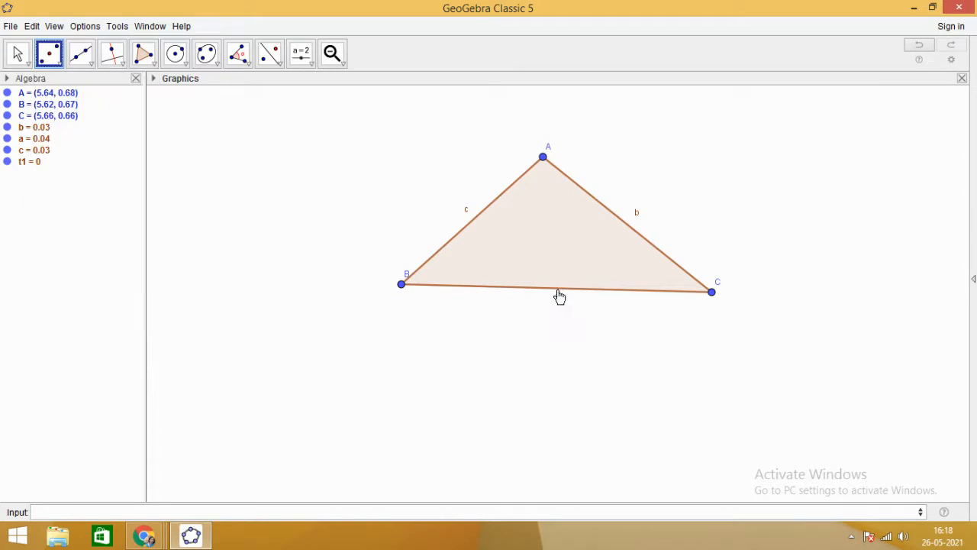
Place midpoints D on side BC, E on CA and F on AB.
{"action": "left_click", "coordinate": [554, 289]}
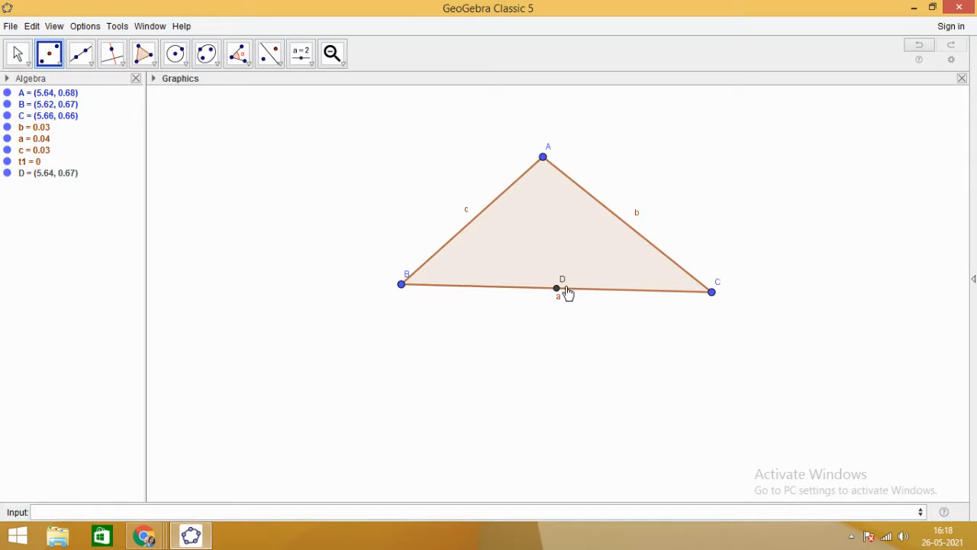
{"action": "mouse_move", "coordinate": [629, 231]}
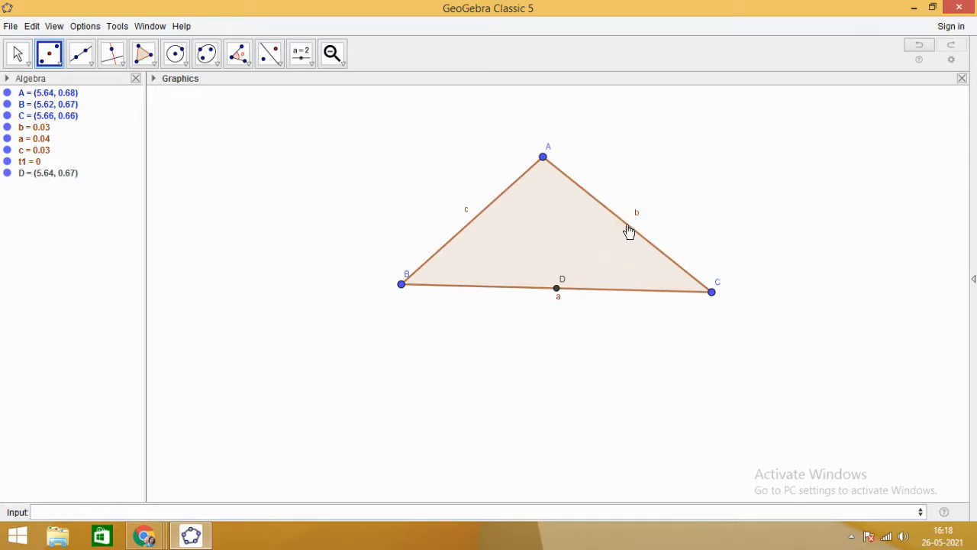
{"action": "left_click", "coordinate": [627, 223]}
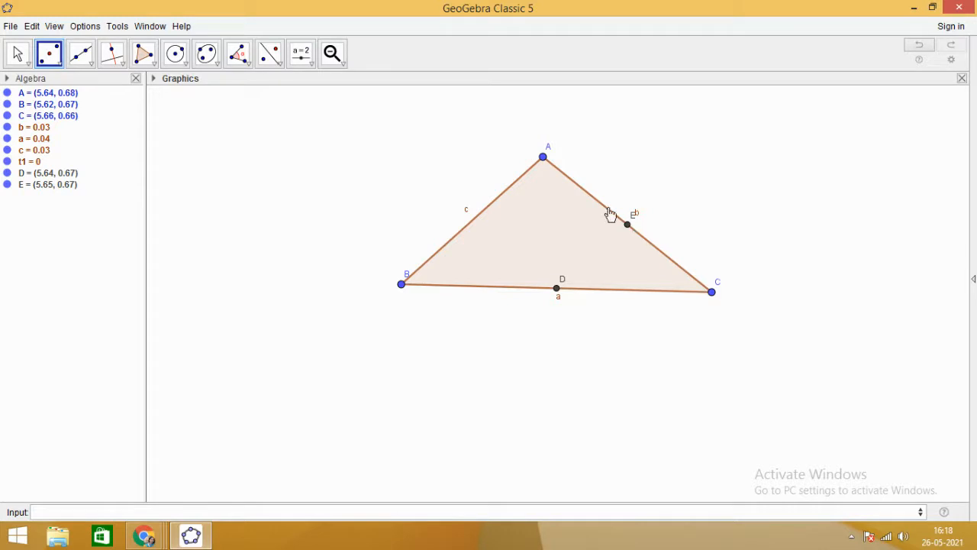
{"action": "mouse_move", "coordinate": [485, 235]}
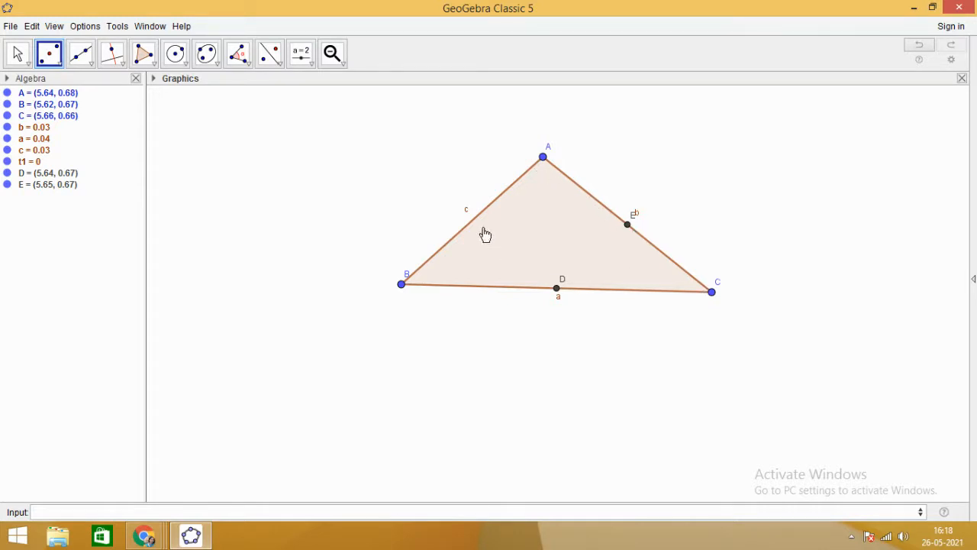
{"action": "left_click", "coordinate": [472, 222]}
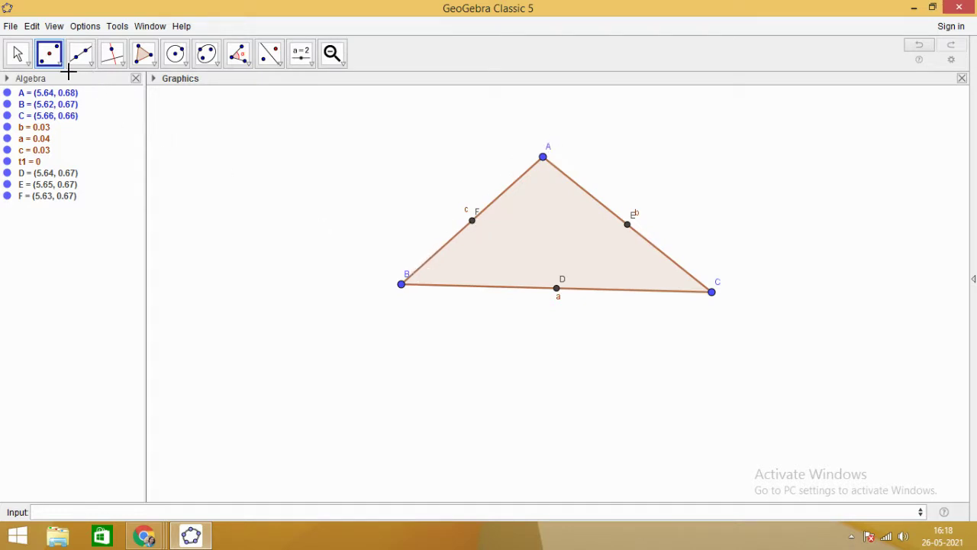
{"action": "left_click", "coordinate": [76, 54]}
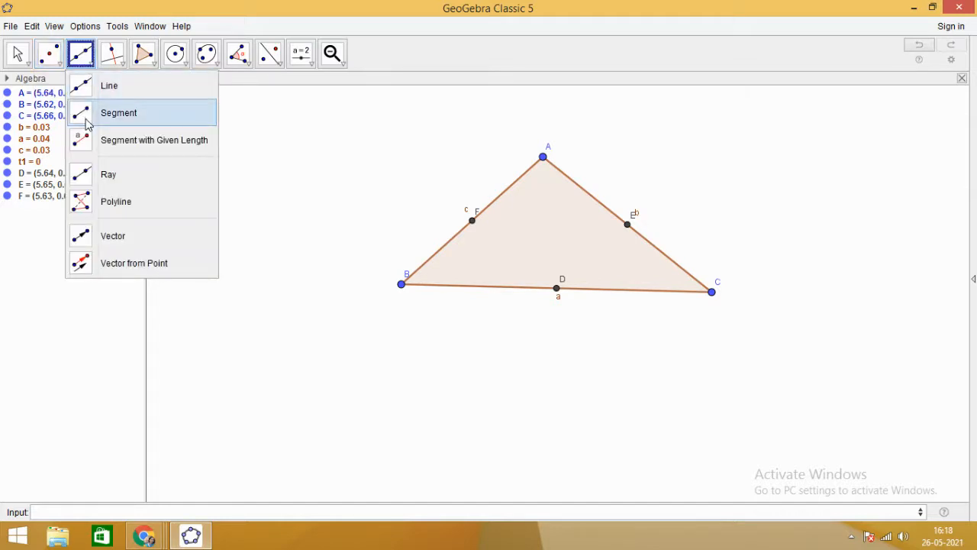
Draw medians f, g, h to the opposite midpoints and mark their intersection G.
{"action": "left_click", "coordinate": [119, 112]}
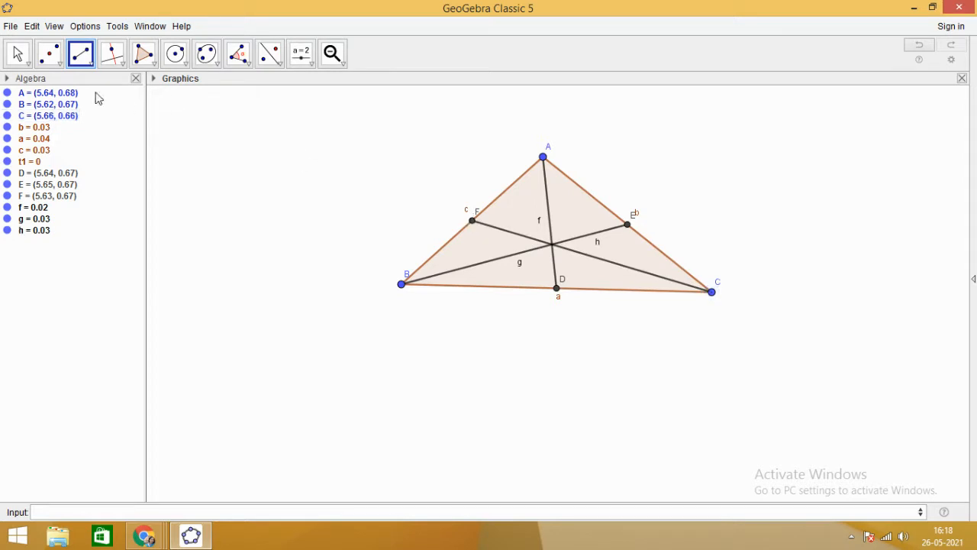
{"action": "left_click", "coordinate": [48, 52]}
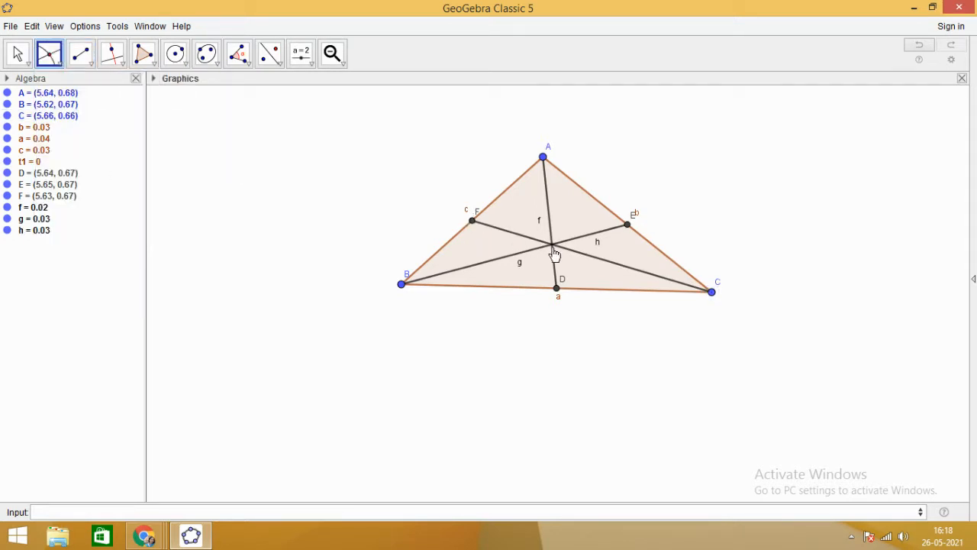
{"action": "left_click", "coordinate": [550, 245]}
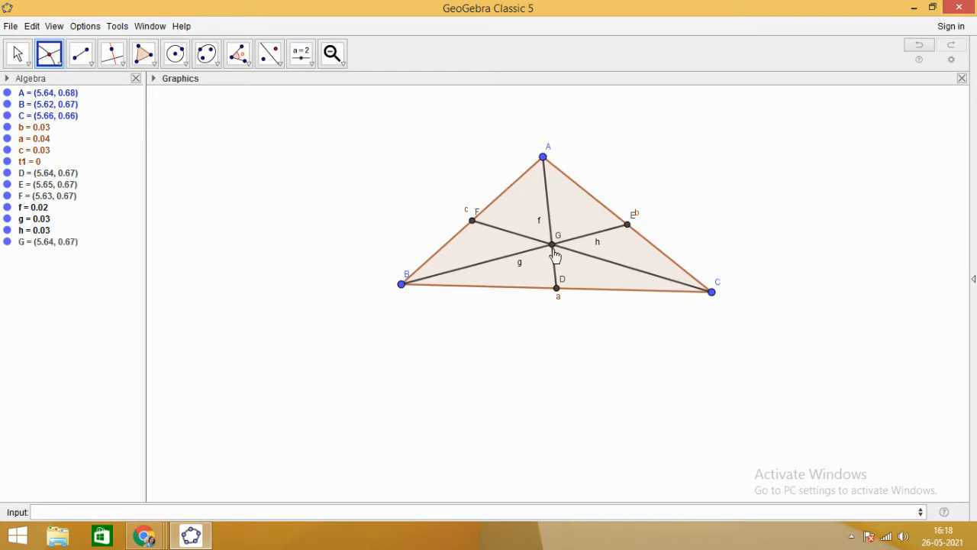